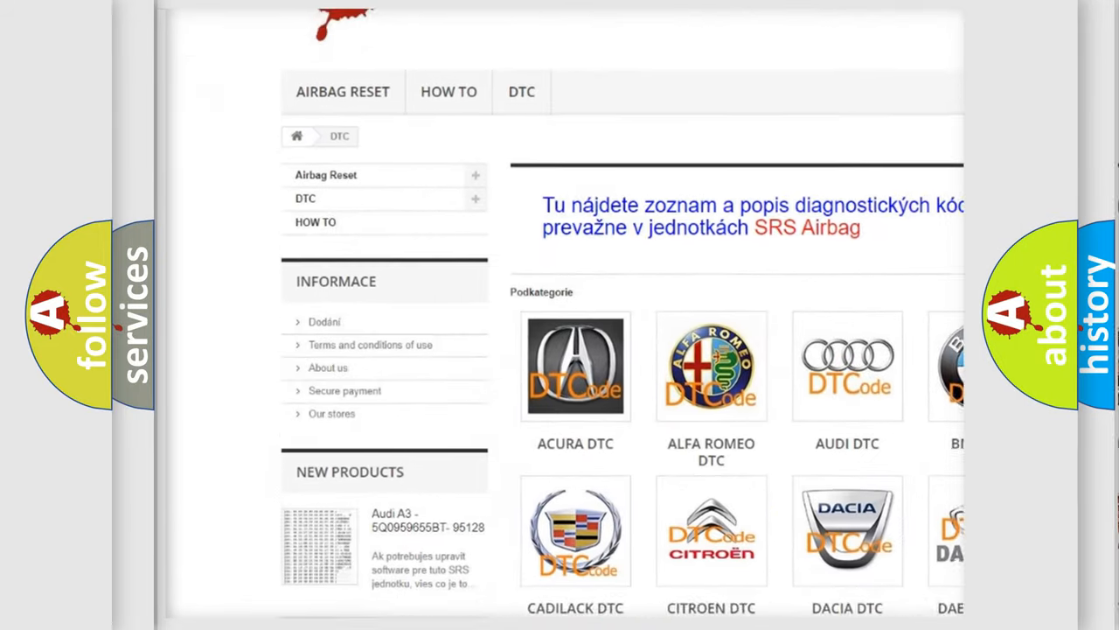
scroll("down", 3)
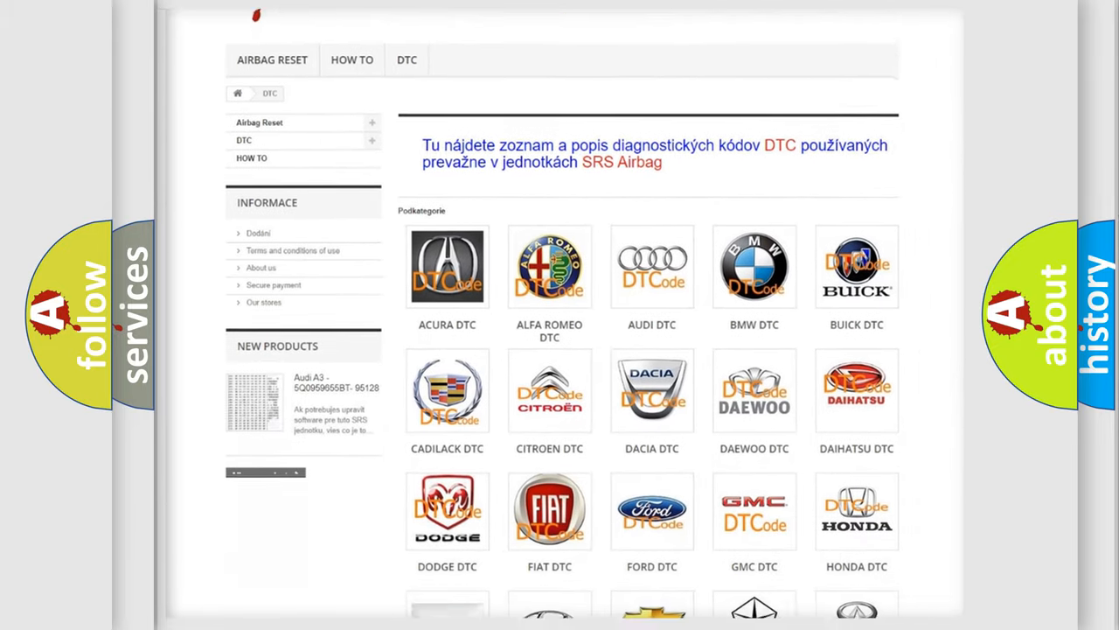
scroll("down", 3)
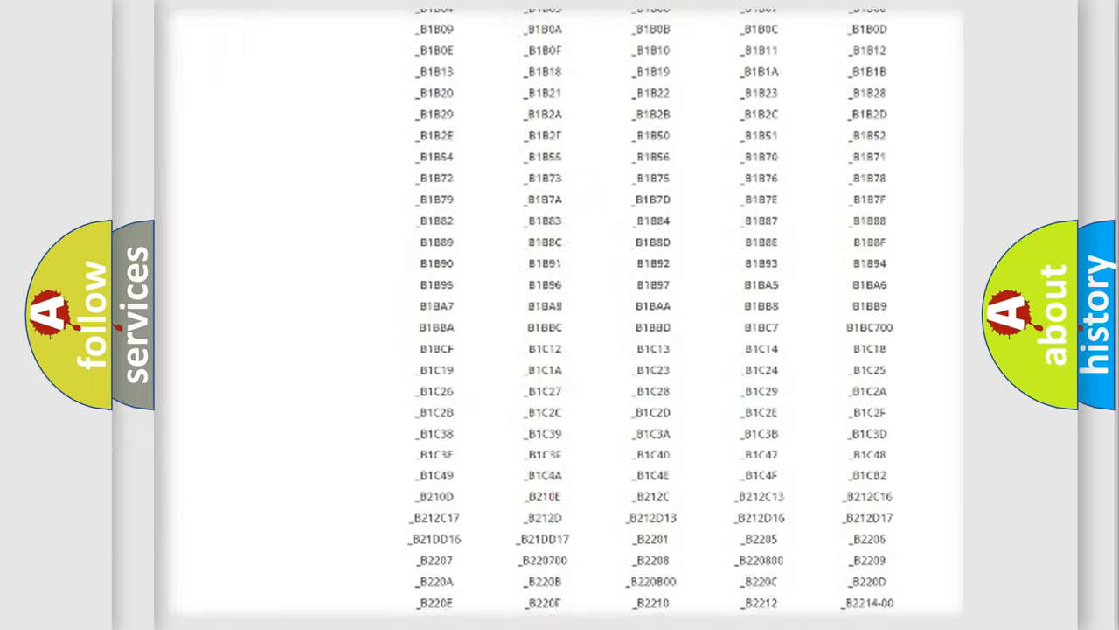
scroll("down", 3)
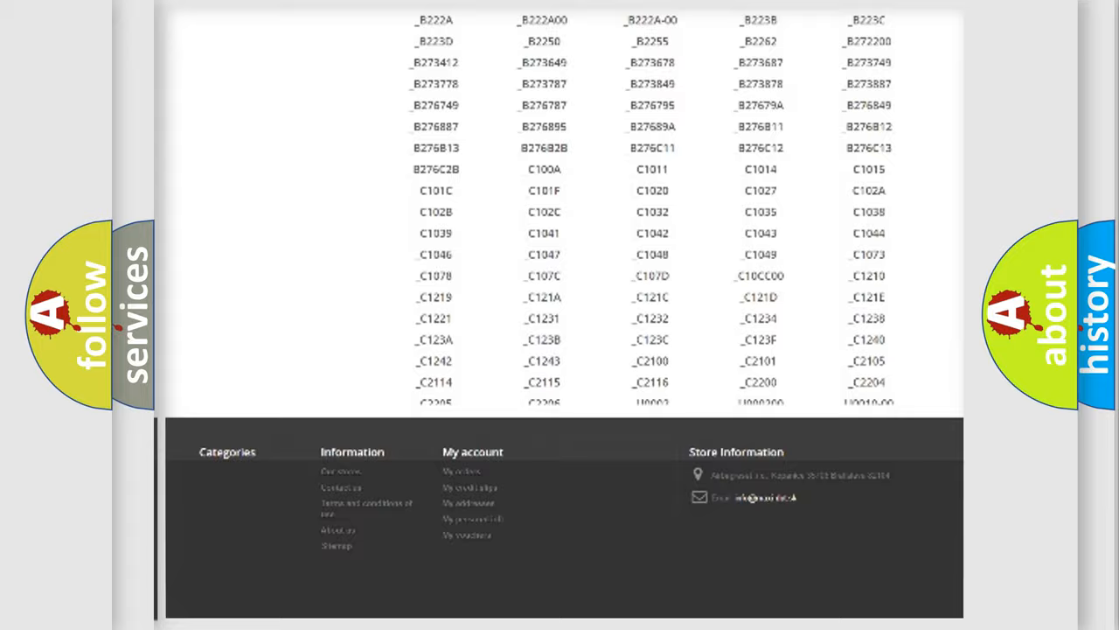
scroll("up", 3)
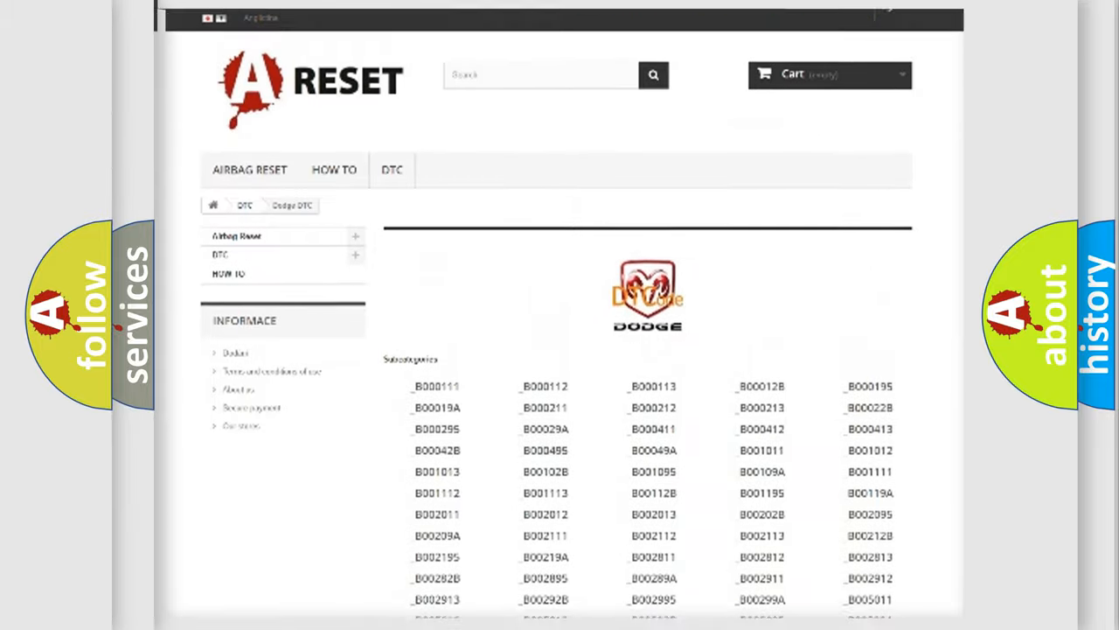